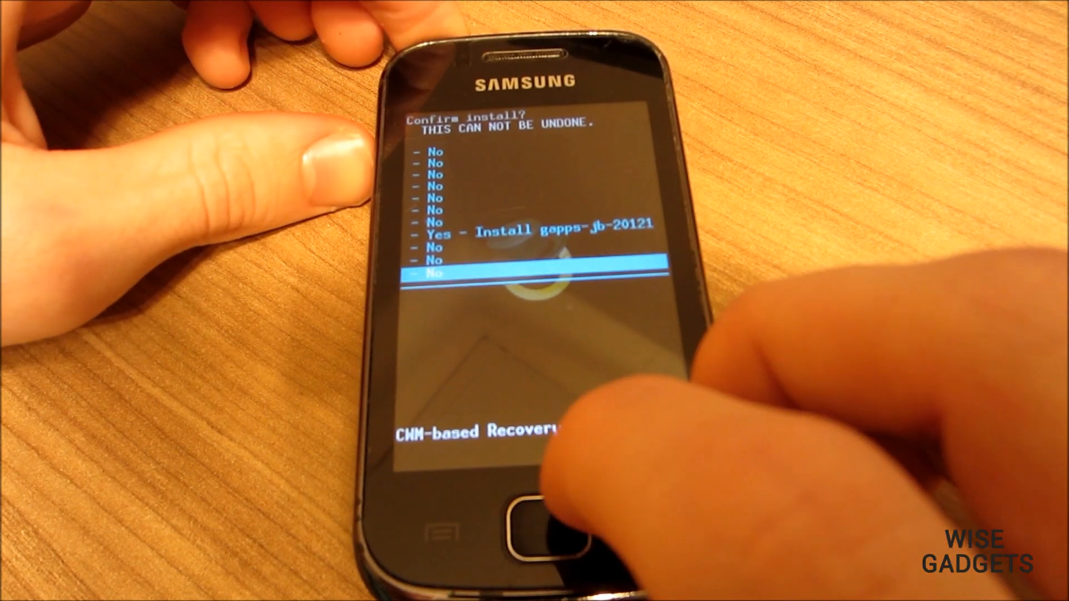
# Confirm 'Yes - Install gapps-jb' and wait for 'Install from sdcard complete'.
pyautogui.click(501, 514)
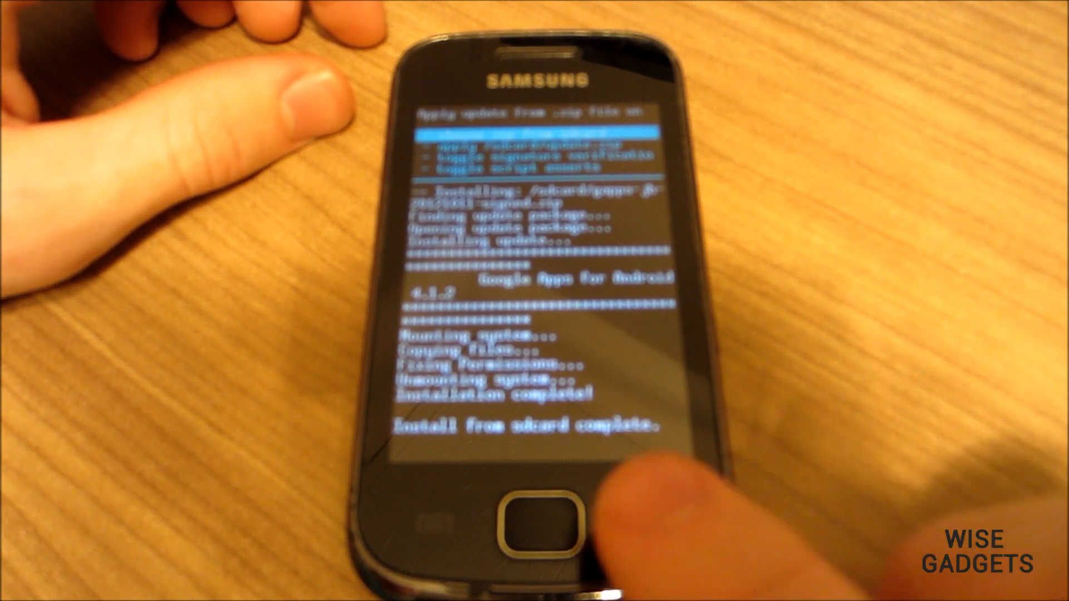
# Choose 'reboot system now' and let the phone boot to the Jelly Bean home screen.
pyautogui.click(536, 517)
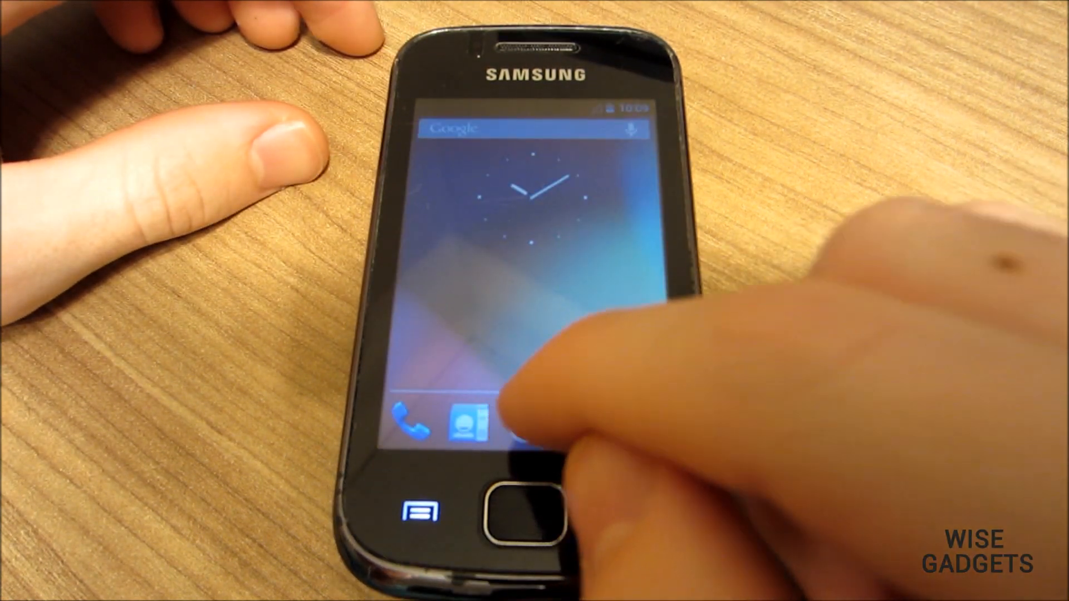
pyautogui.click(465, 421)
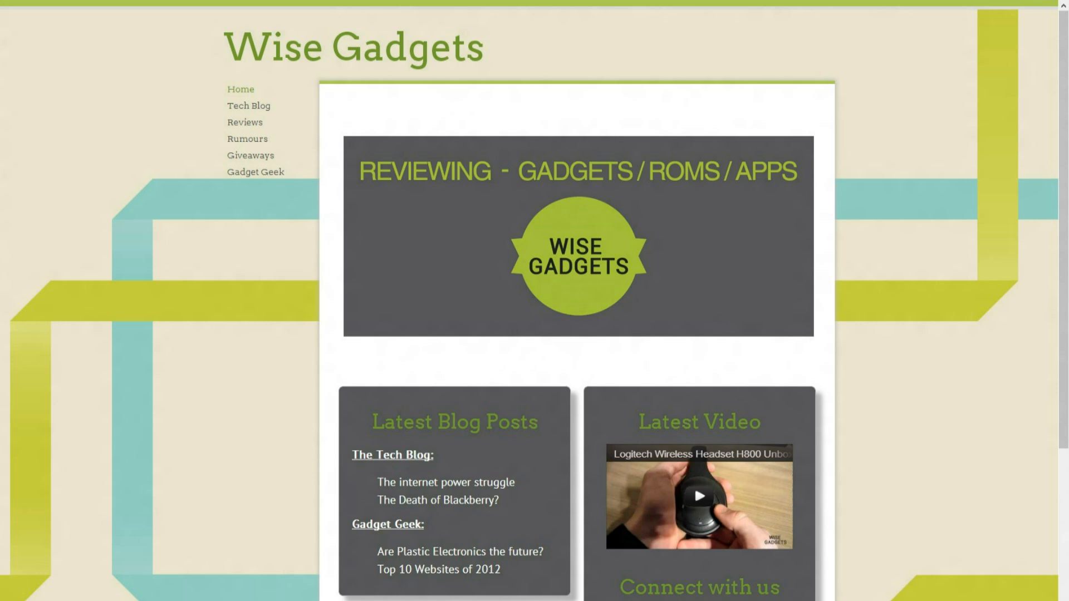
# Bring up the end card with the CyanogenMod 10 video link and Subscribe button.
pyautogui.click(698, 496)
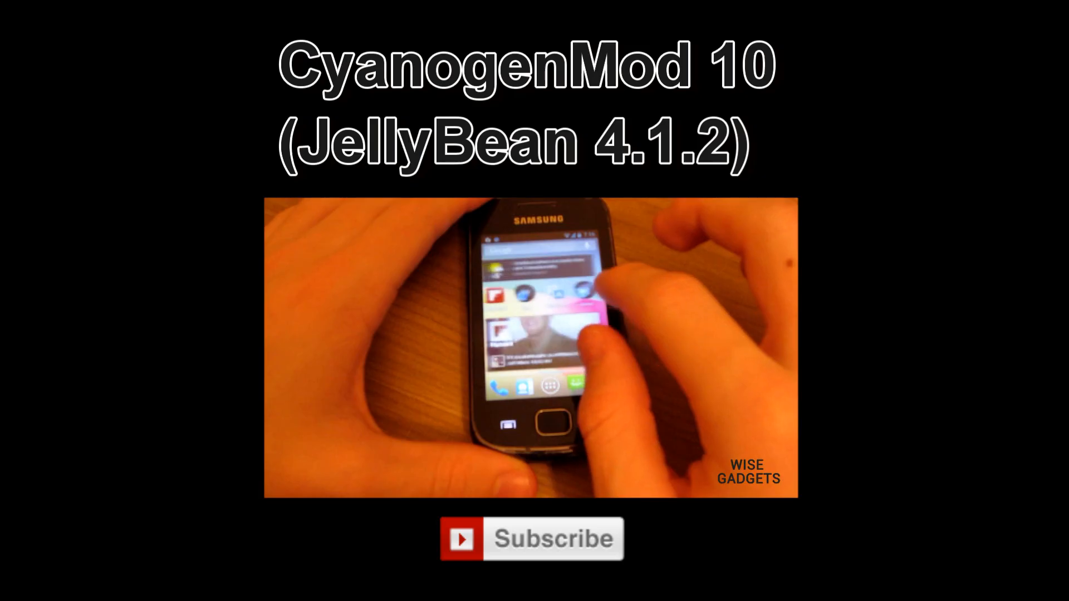